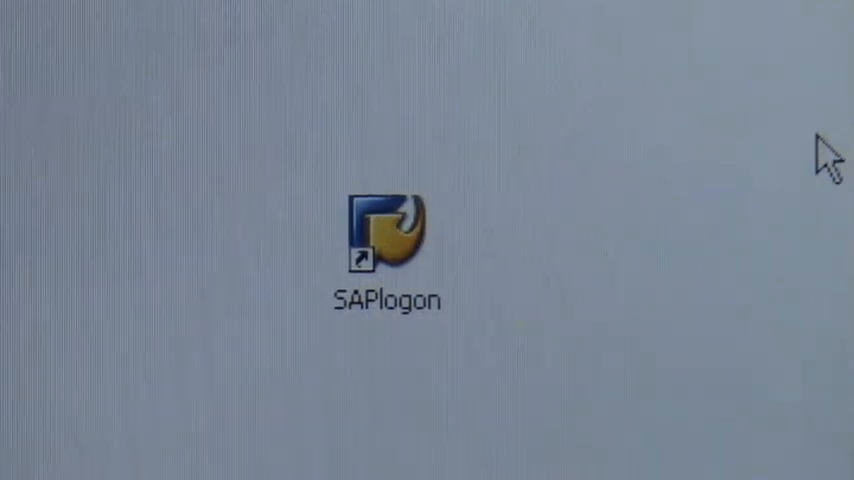
mouse_move(718, 215)
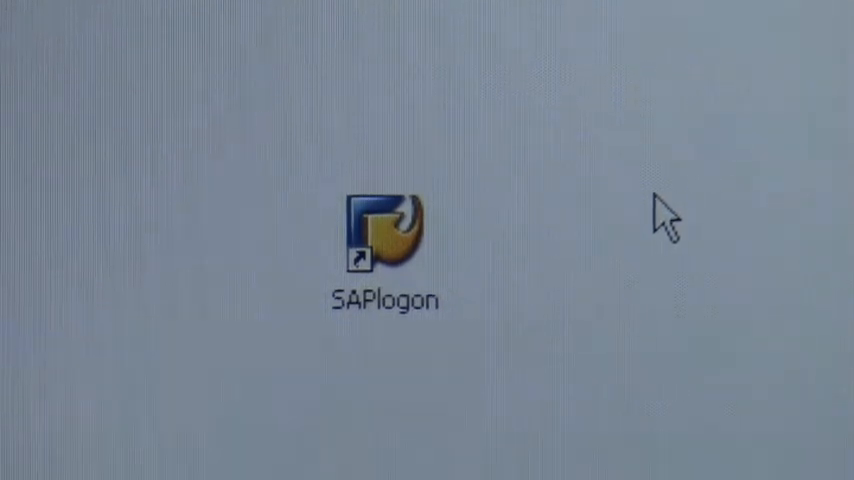
mouse_move(548, 280)
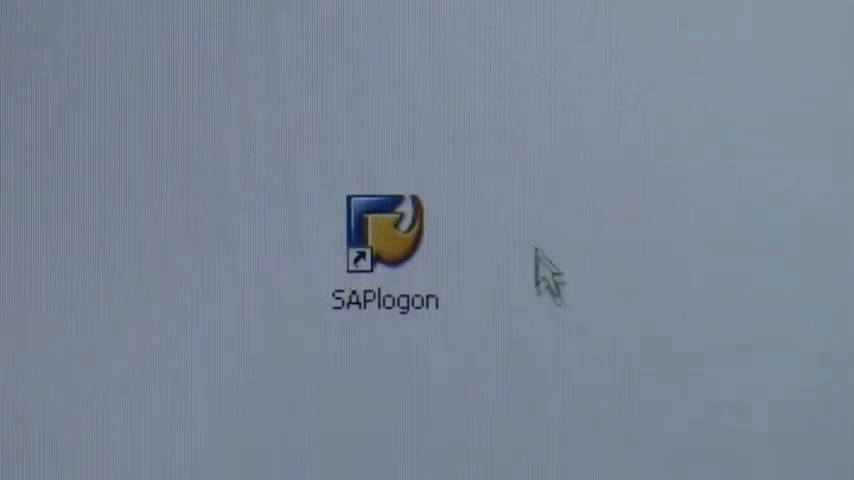
mouse_move(445, 205)
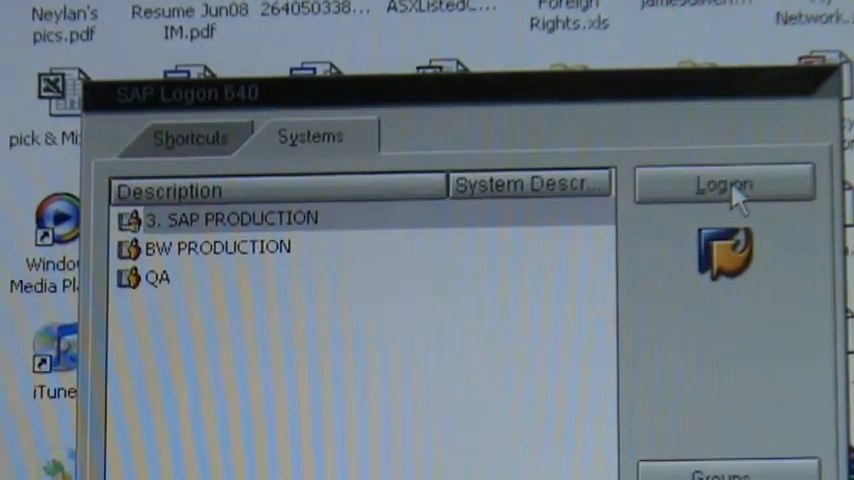
Log on to the 3. SAP PRODUCTION system from SAP Logon
click(722, 186)
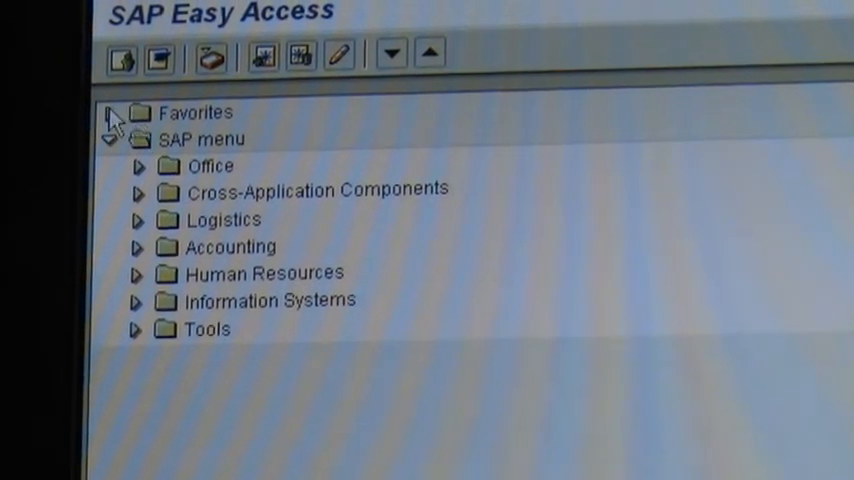
Expand Favorites to view saved transactions like CJI3 and CN28, then collapse it
click(112, 112)
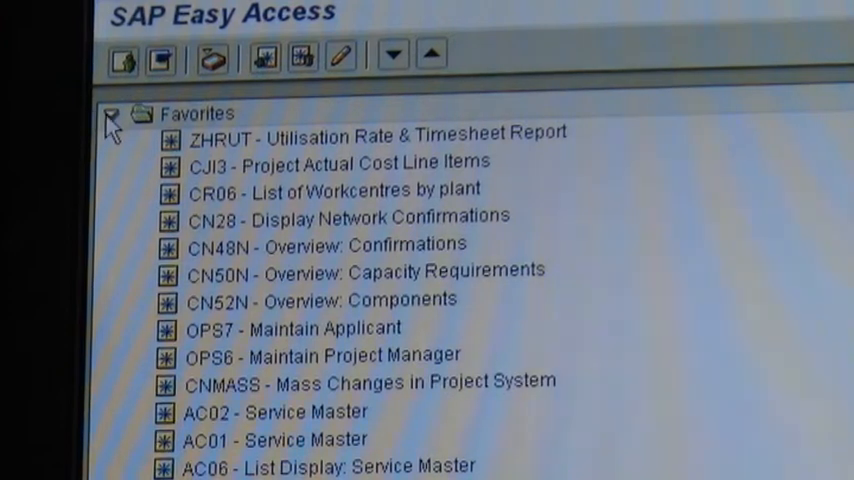
click(111, 114)
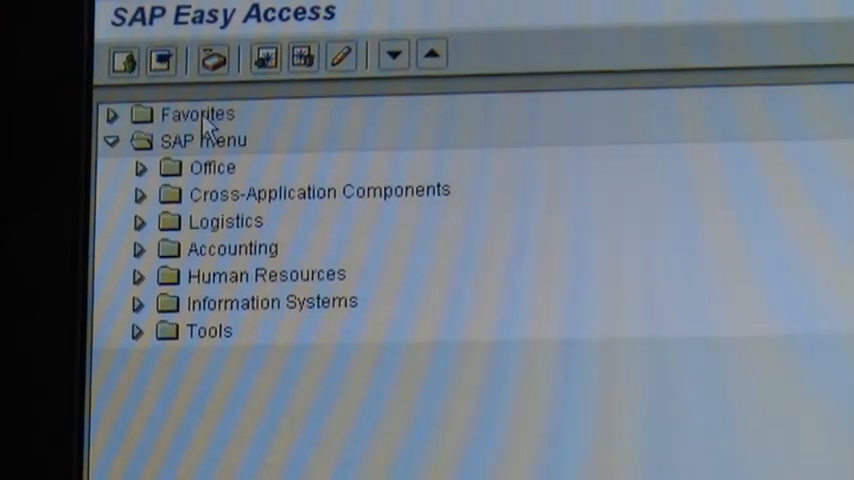
Insert transaction code CJI3 into the Favorites folder
right_click(195, 114)
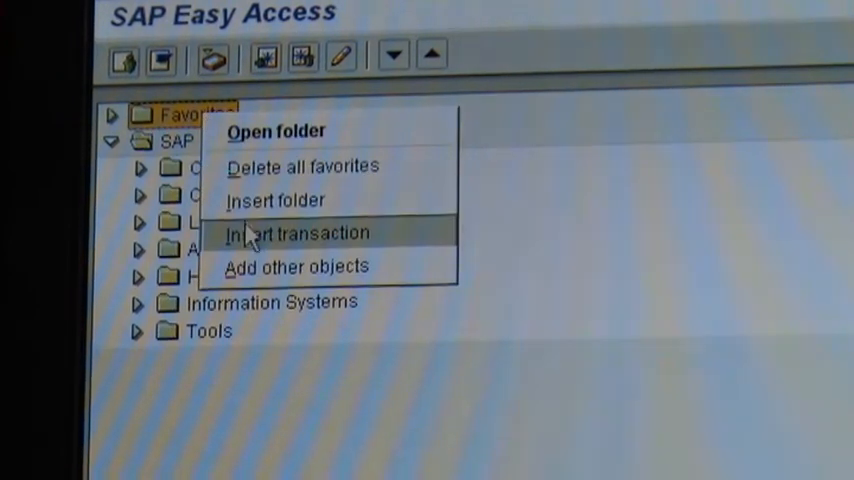
click(297, 233)
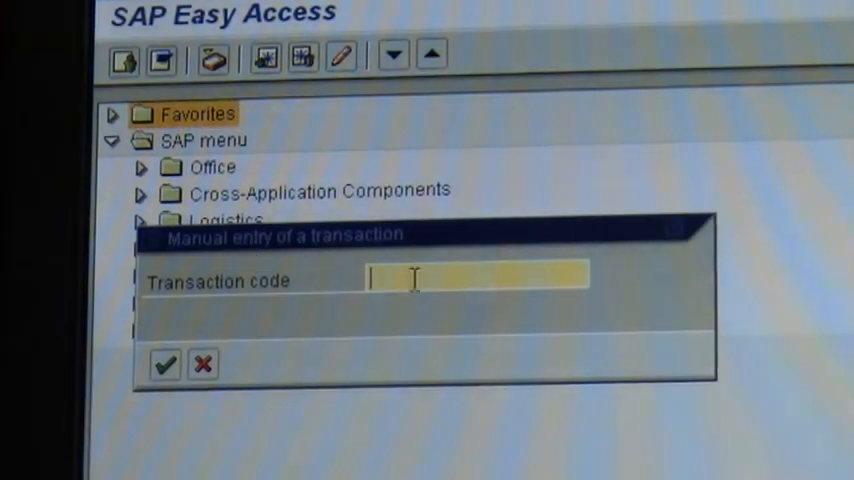
text(cji3)
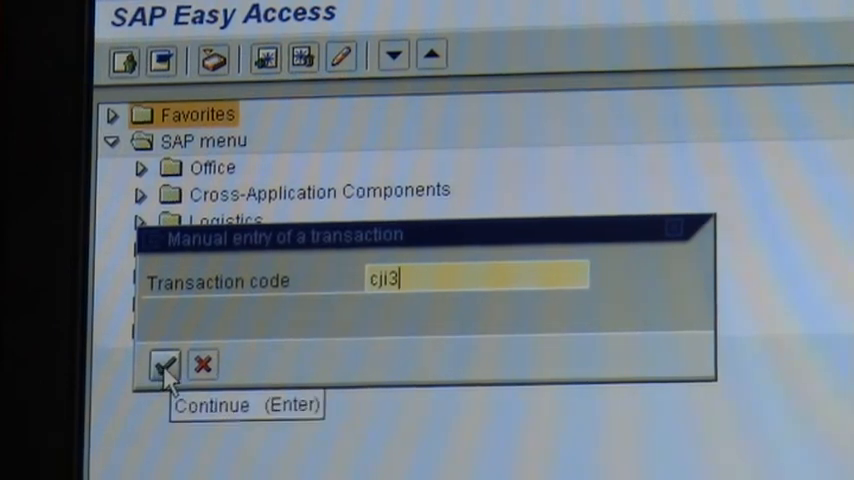
click(163, 365)
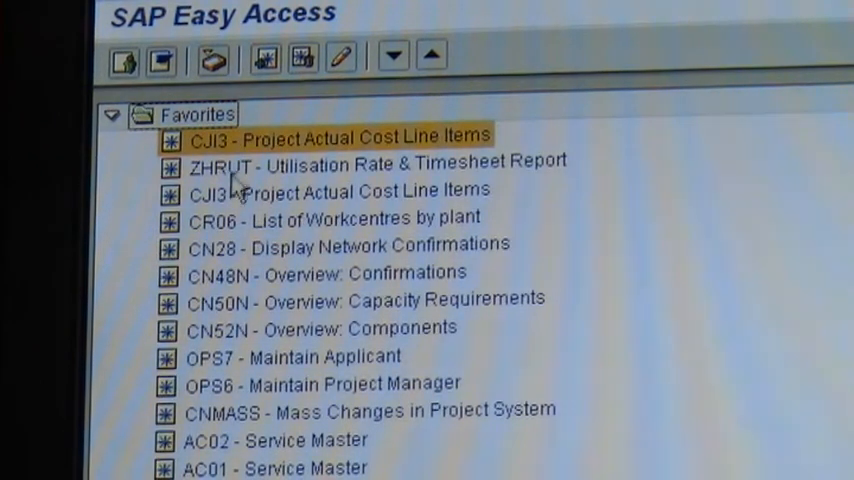